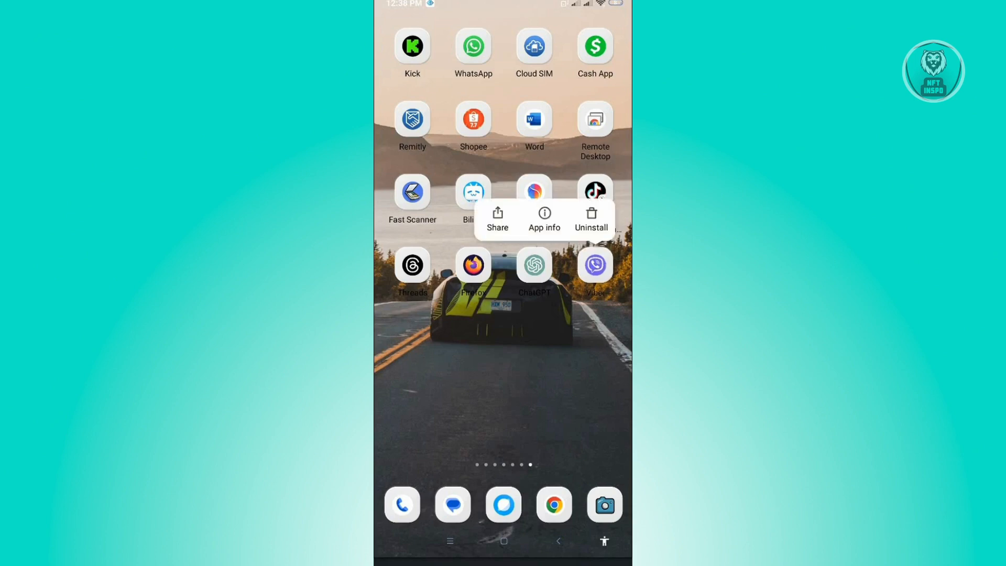
Open Viber's App info page from its home-screen icon
click(543, 220)
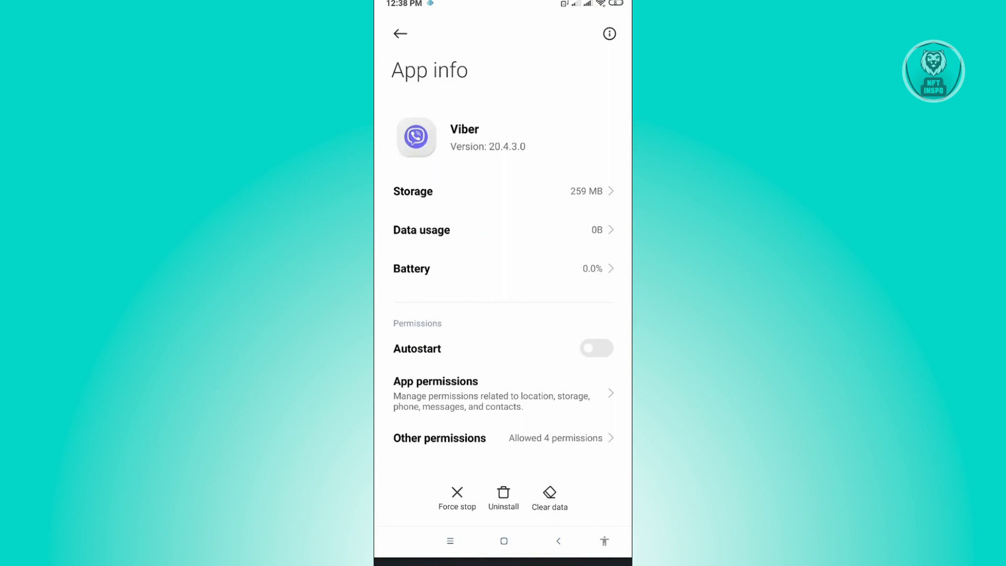
Force stop Viber from its App info page
click(457, 496)
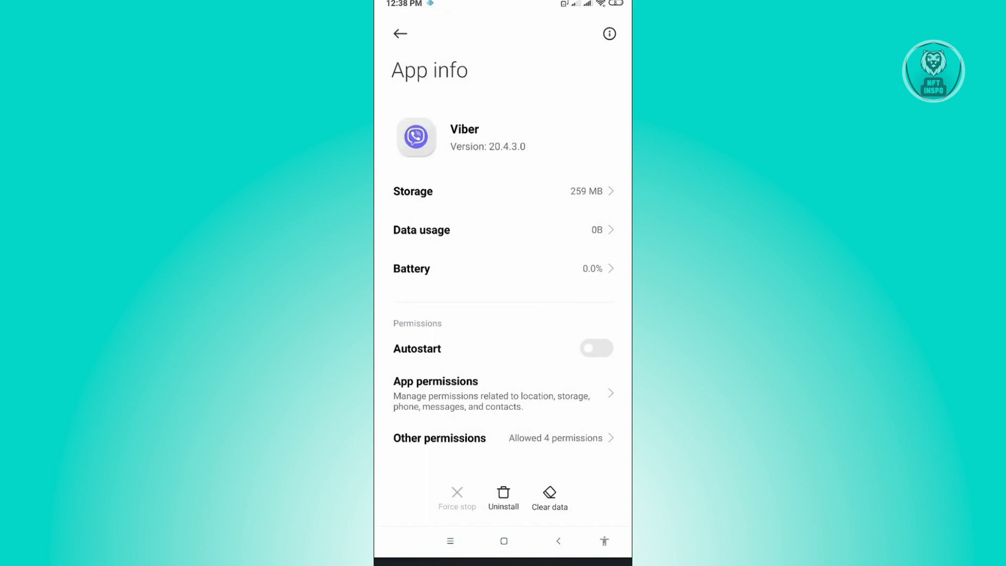
Clear all of Viber's data and confirm the deletion
click(549, 497)
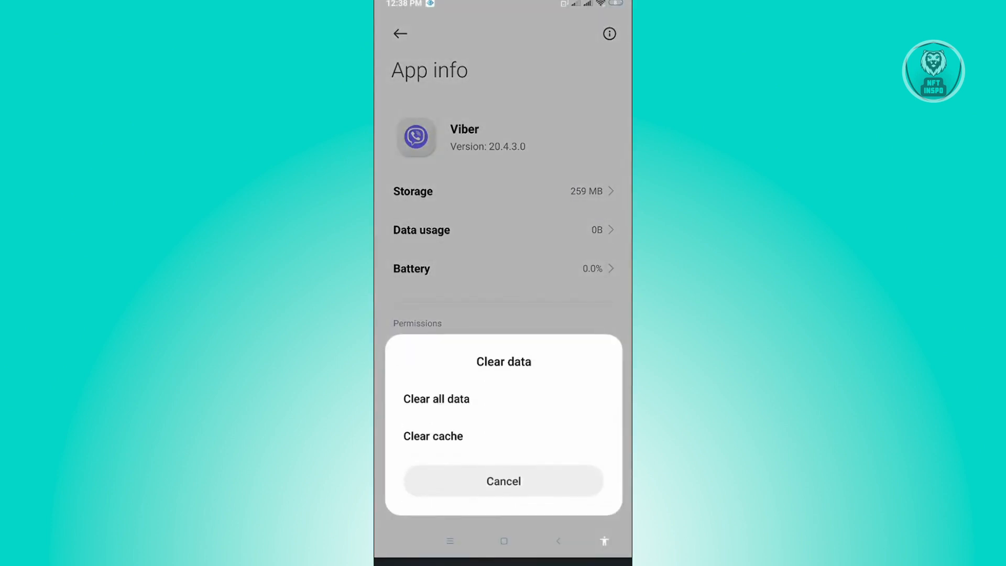
click(437, 399)
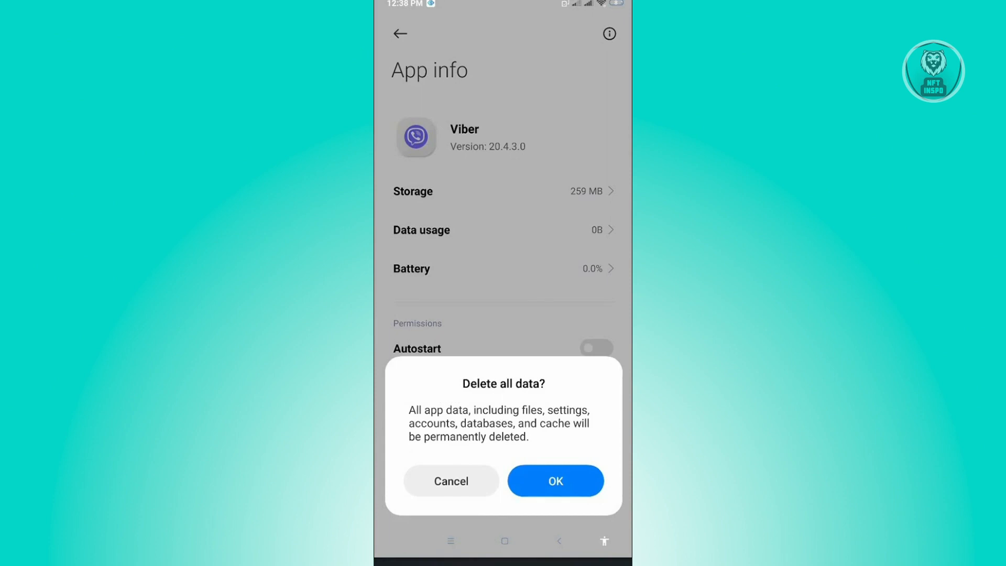
click(554, 481)
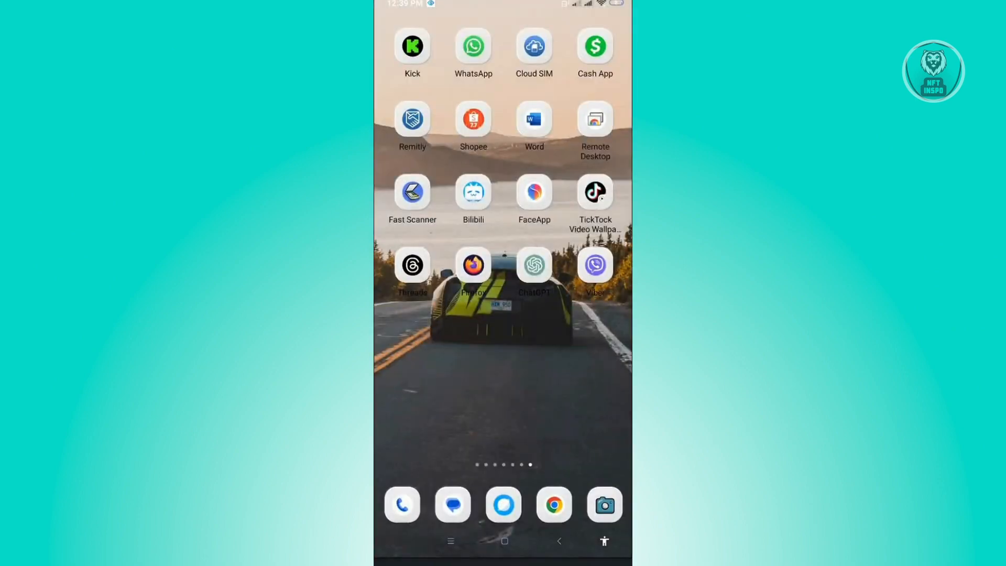
Open the installed Messenger Viber listing from Play Store search results
scroll(left, 3)
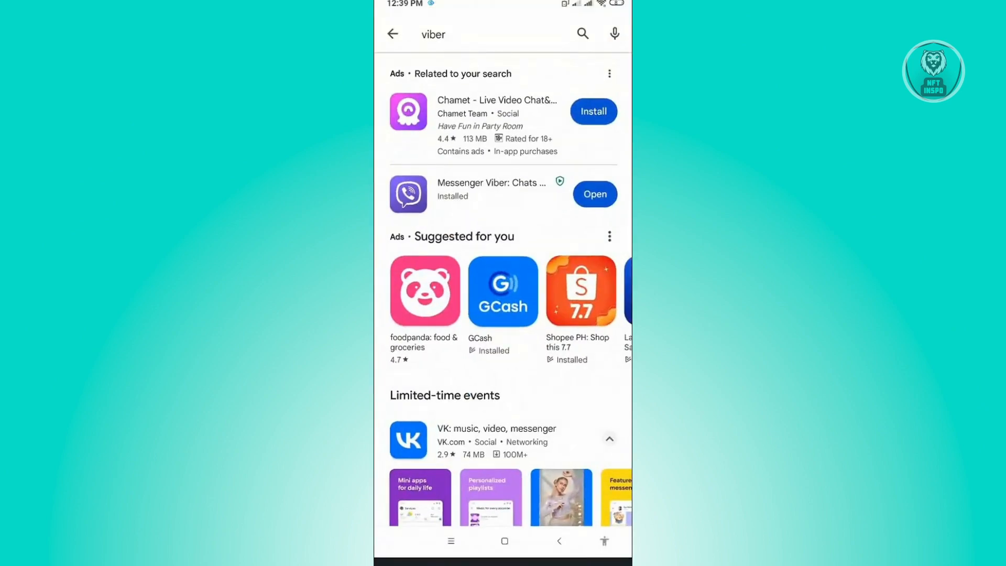
click(501, 34)
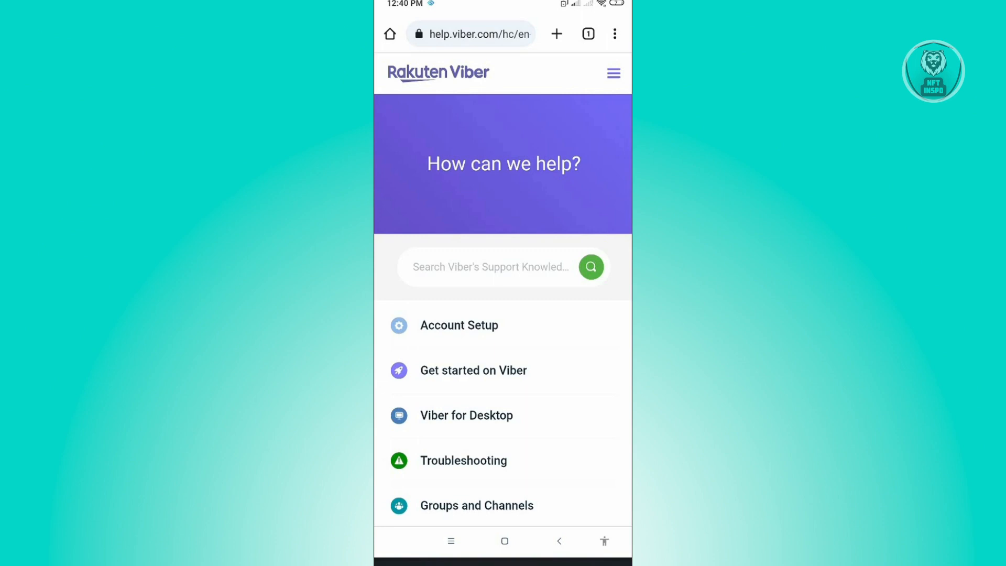
Scroll help.viber.com down to the footer's Contact Us link
scroll(down, 3)
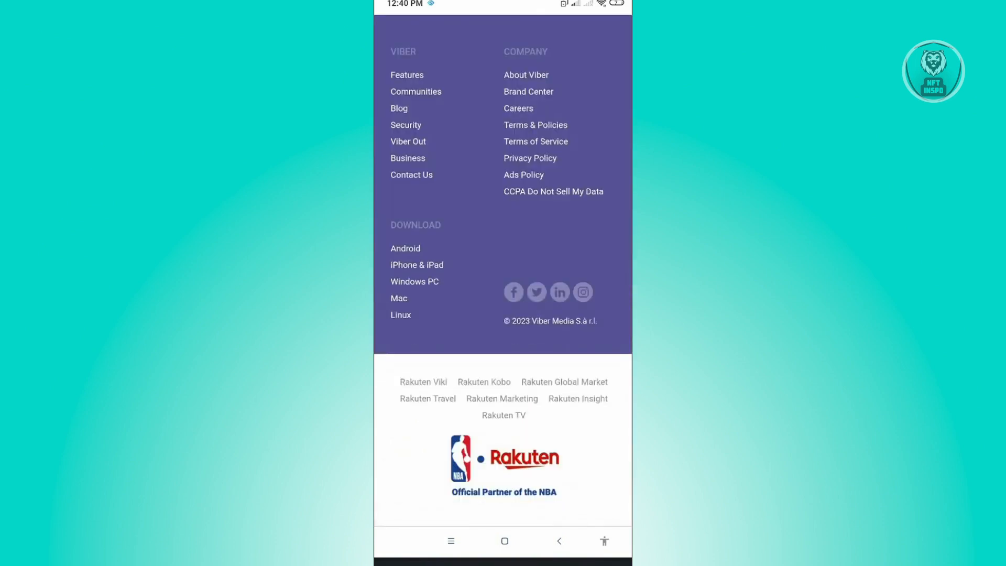